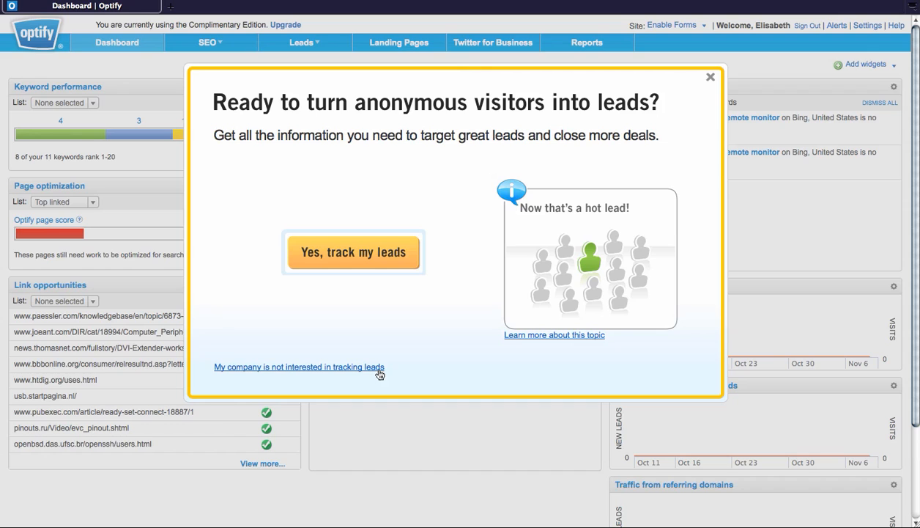
{"action": "mouse_move", "coordinate": [375, 301]}
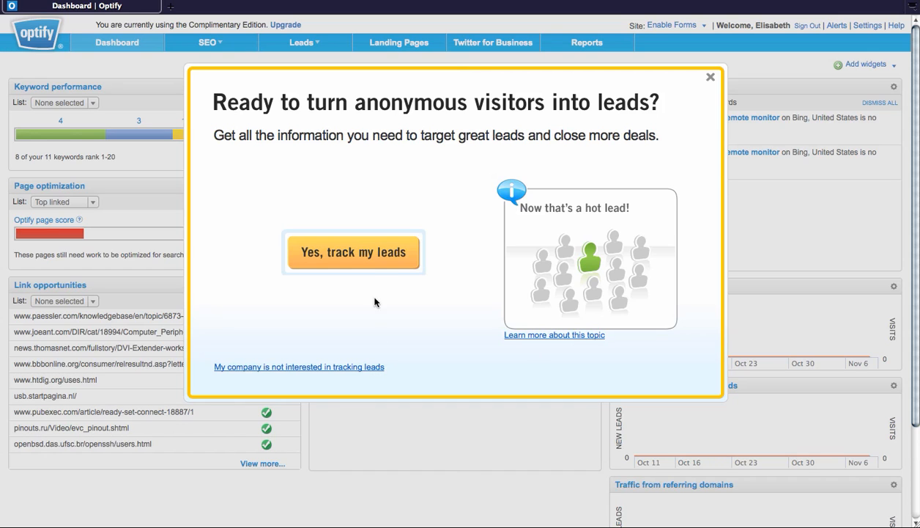
- Accept 'Yes, track my leads' and close the 'Great we're on it!' confirmation
{"action": "left_click", "coordinate": [353, 252]}
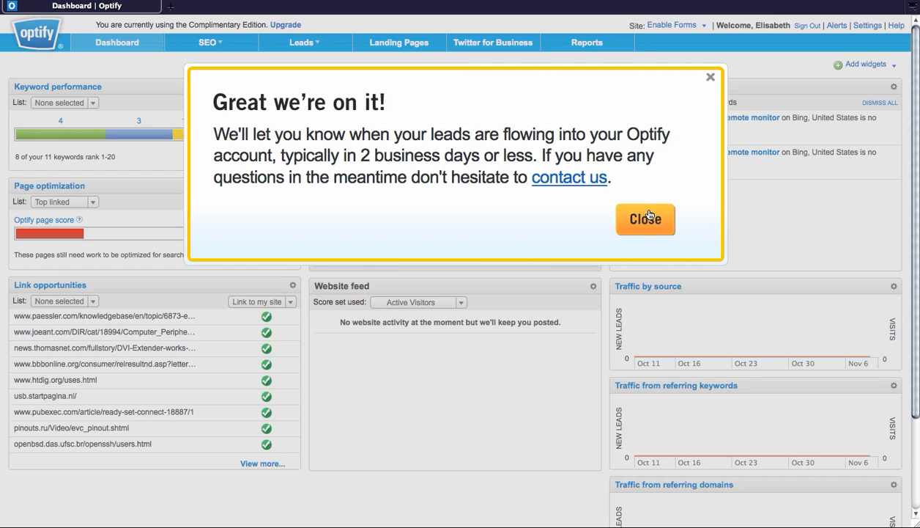
{"action": "left_click", "coordinate": [645, 219]}
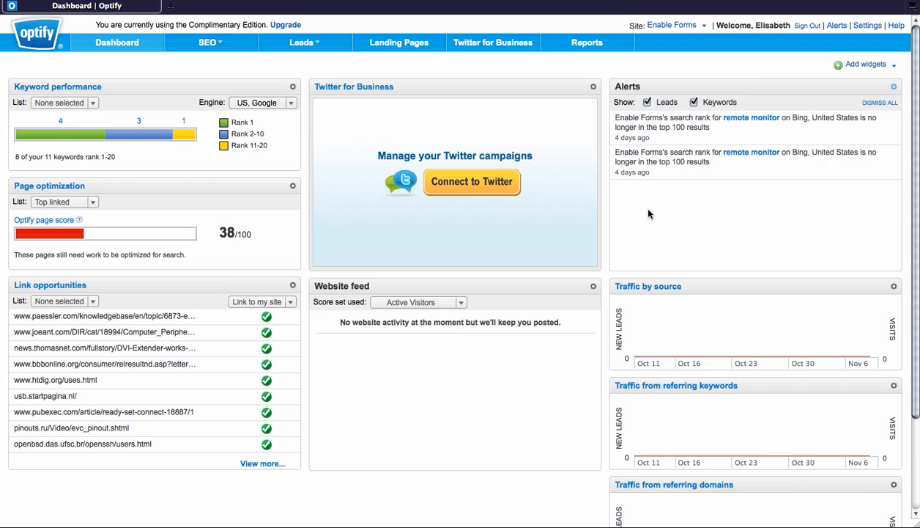
{"action": "mouse_move", "coordinate": [868, 25]}
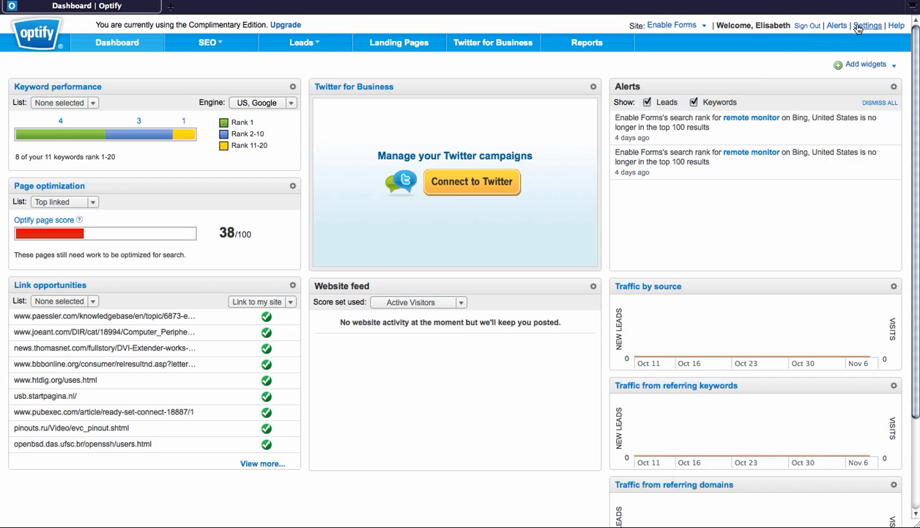
- Open the Settings page from the top-right header to view account details and subscription
{"action": "left_click", "coordinate": [868, 24]}
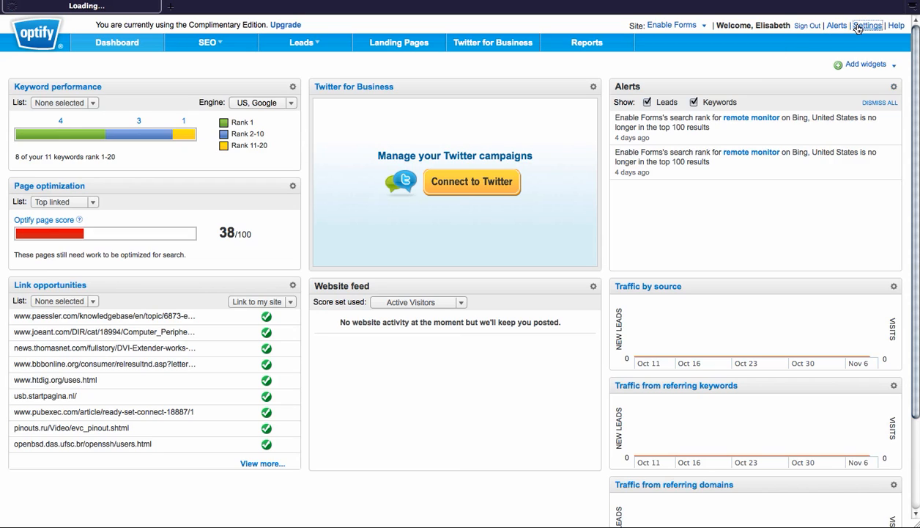
{"action": "left_click", "coordinate": [867, 25]}
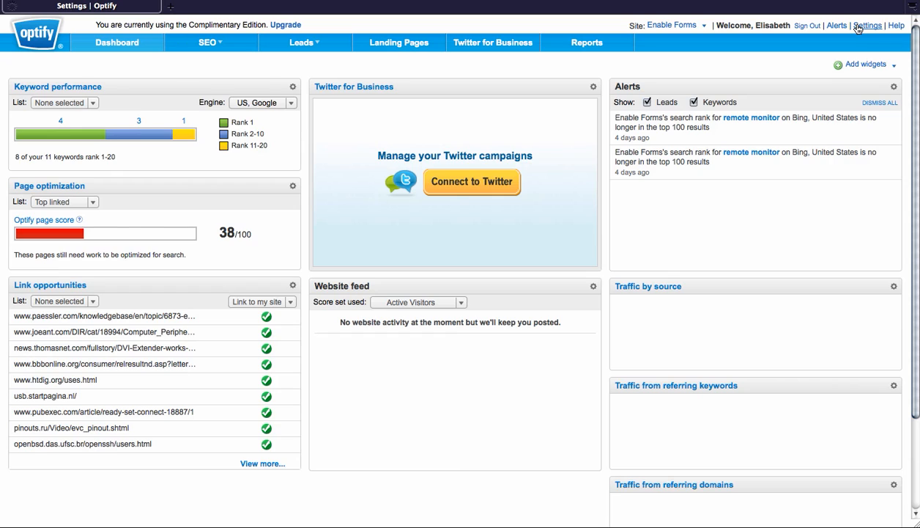
{"action": "left_click", "coordinate": [868, 25]}
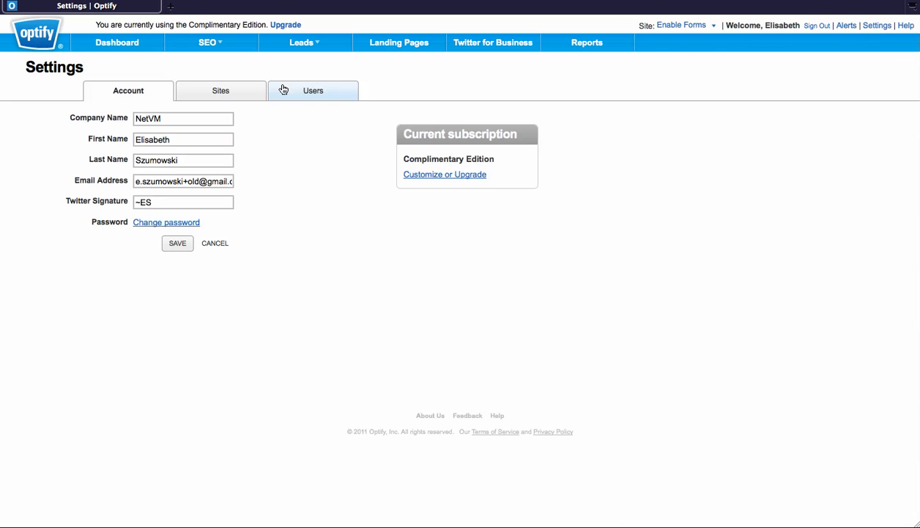
- Show the Sites tab, where Enable Forms has tracking code installed and lead forms Pending
{"action": "left_click", "coordinate": [220, 90]}
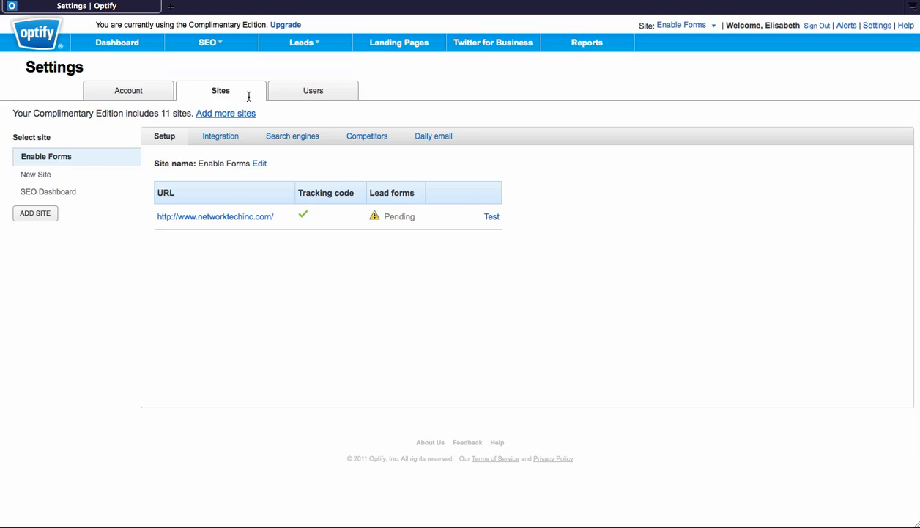
{"action": "mouse_move", "coordinate": [401, 230]}
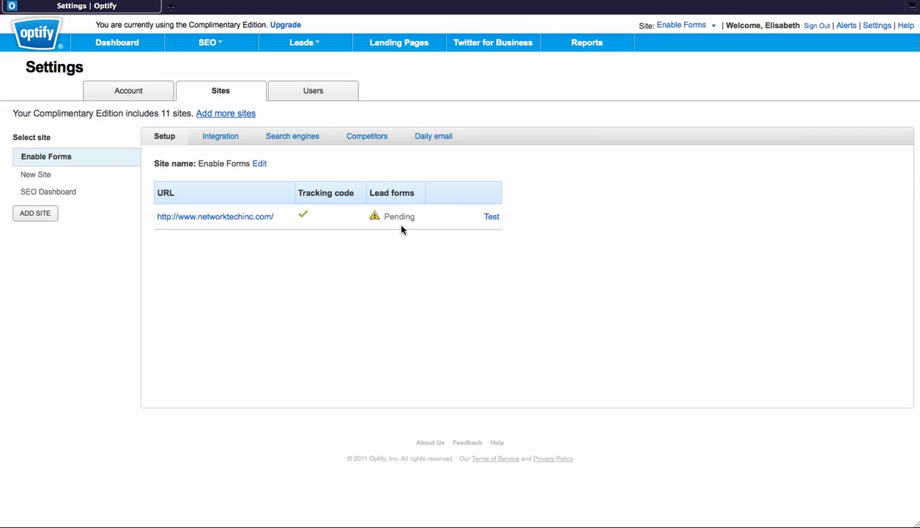
{"action": "mouse_move", "coordinate": [375, 216]}
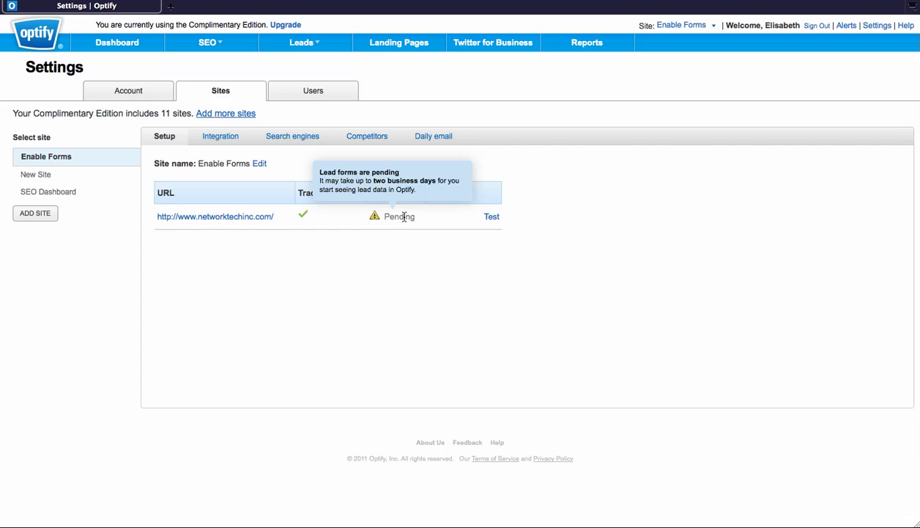